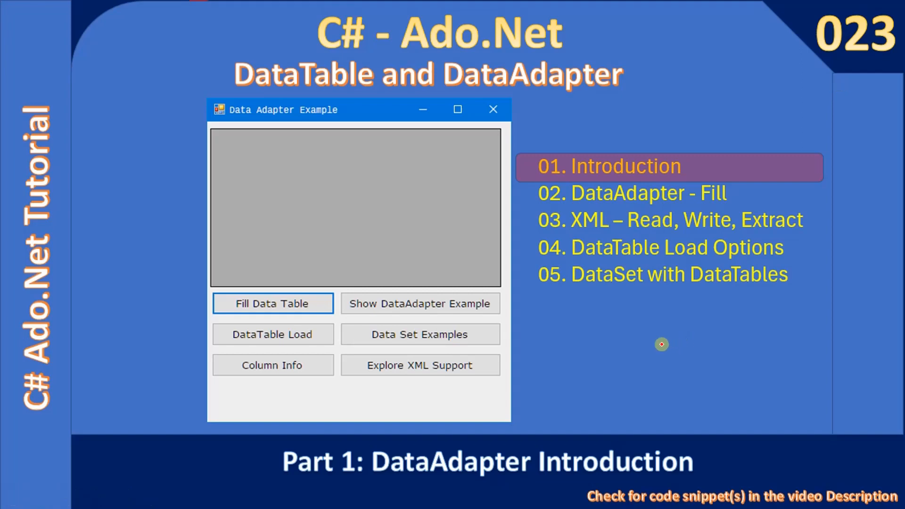
pyautogui.moveTo(679, 341)
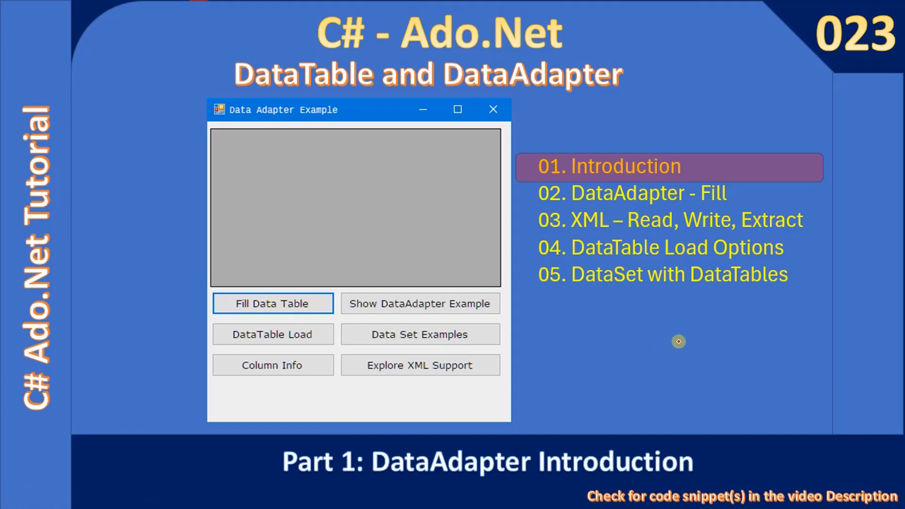
pyautogui.moveTo(672, 340)
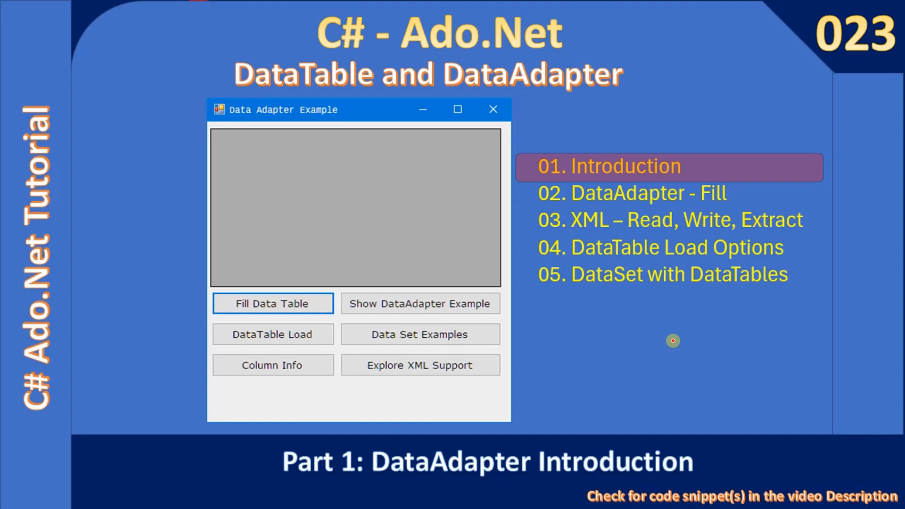
pyautogui.moveTo(665, 340)
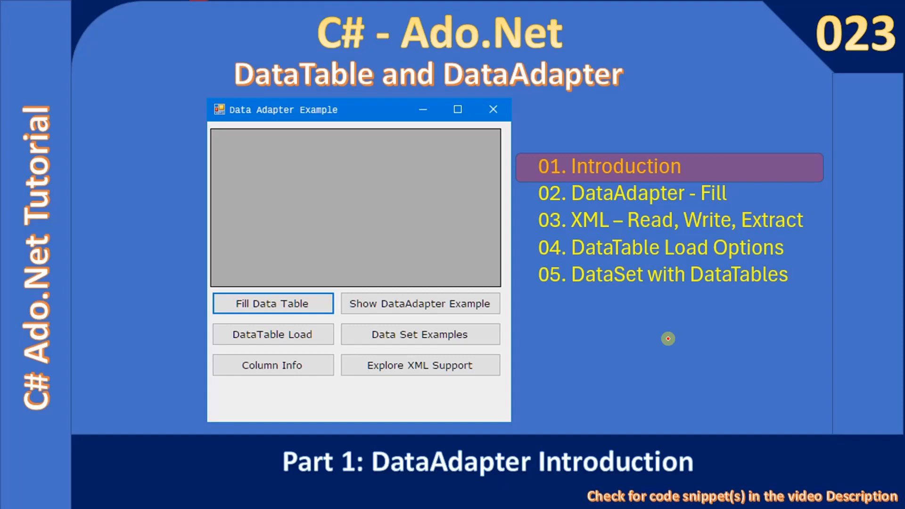
pyautogui.moveTo(493, 328)
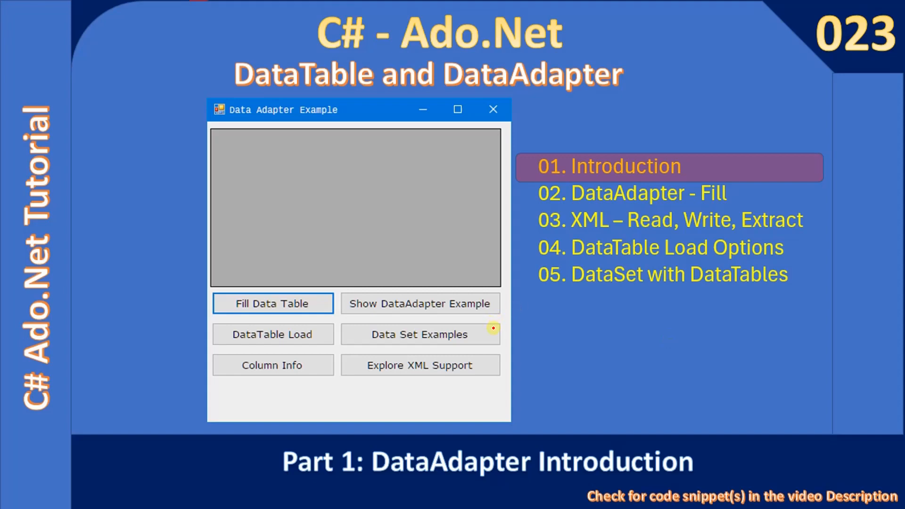